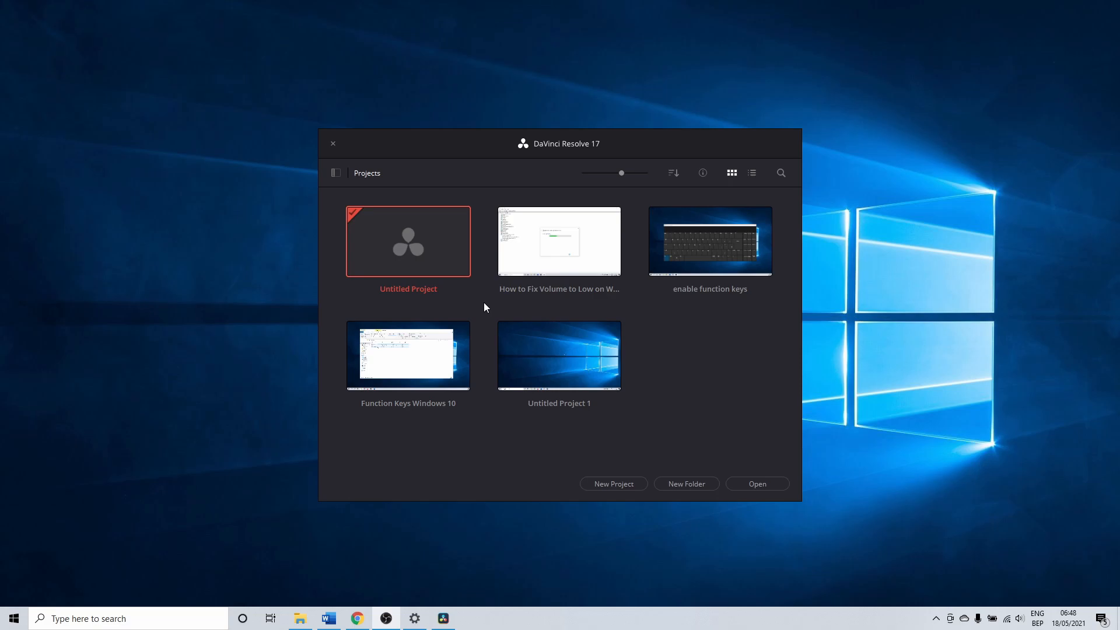
Open the 'How to Fix Volume to Low on Windows 10' project from the Project Manager.
double_click(558, 241)
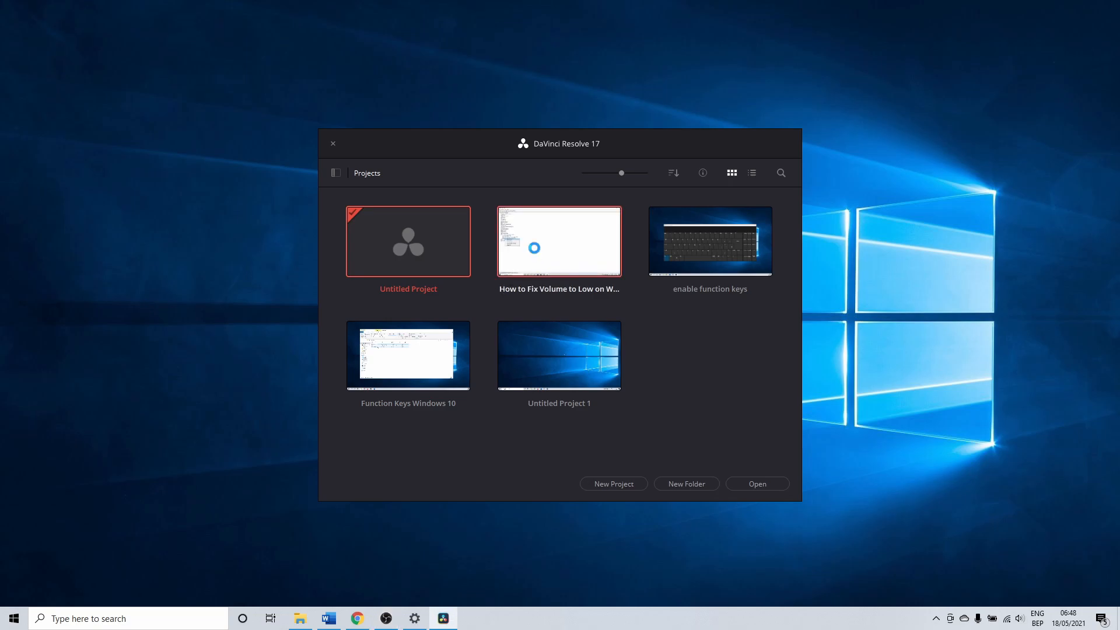
left_click(333, 143)
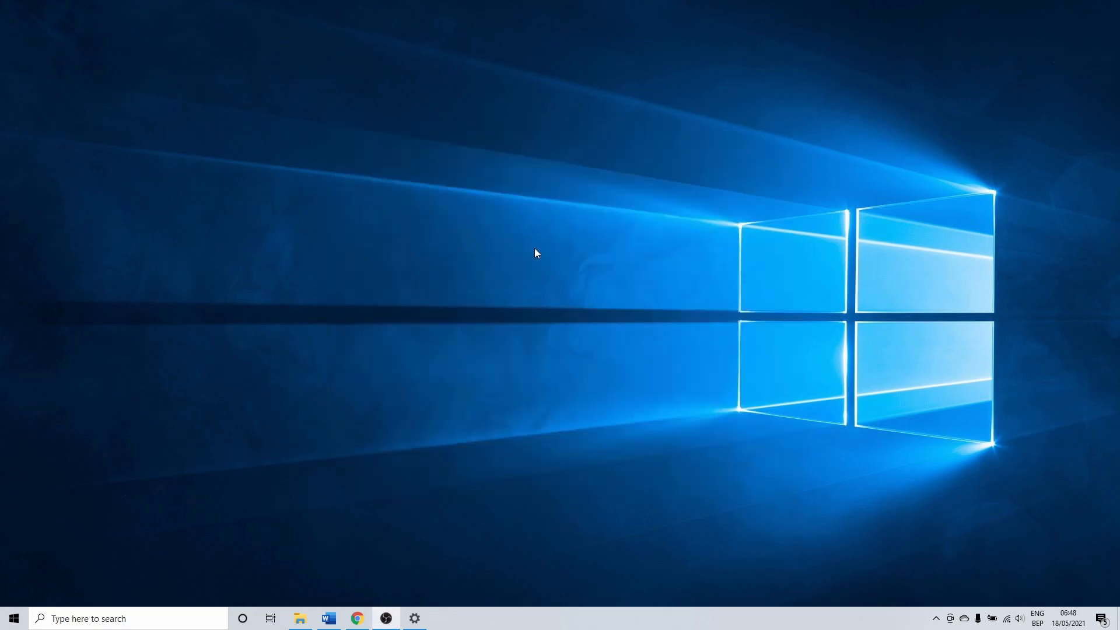
Switch the loaded project to the Edit page to show Timeline 1.
left_click(442, 618)
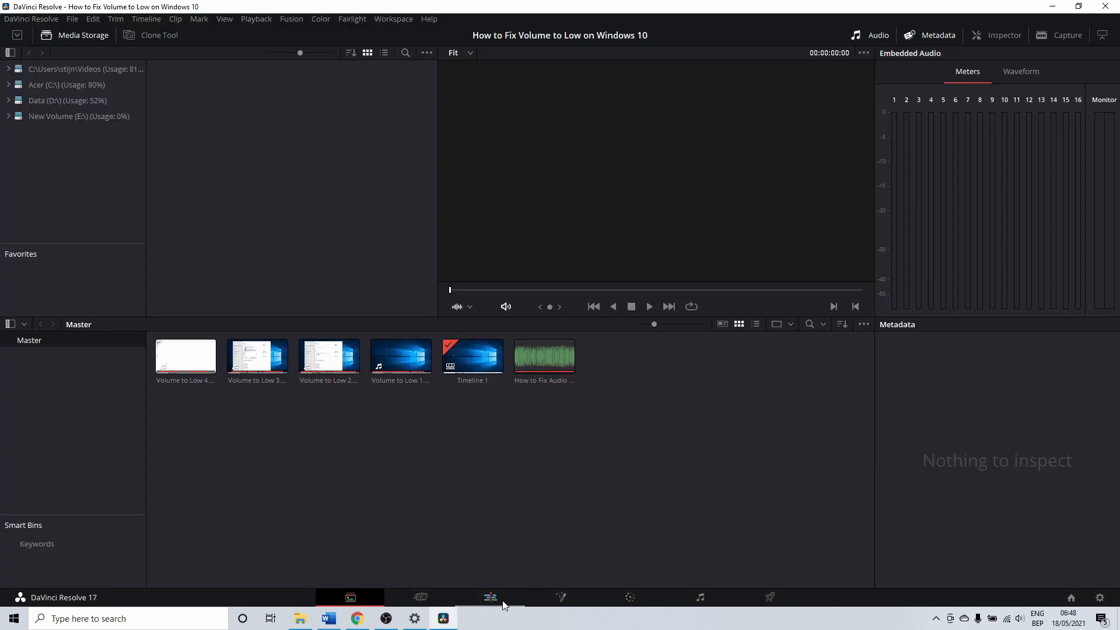
mouse_move(490, 596)
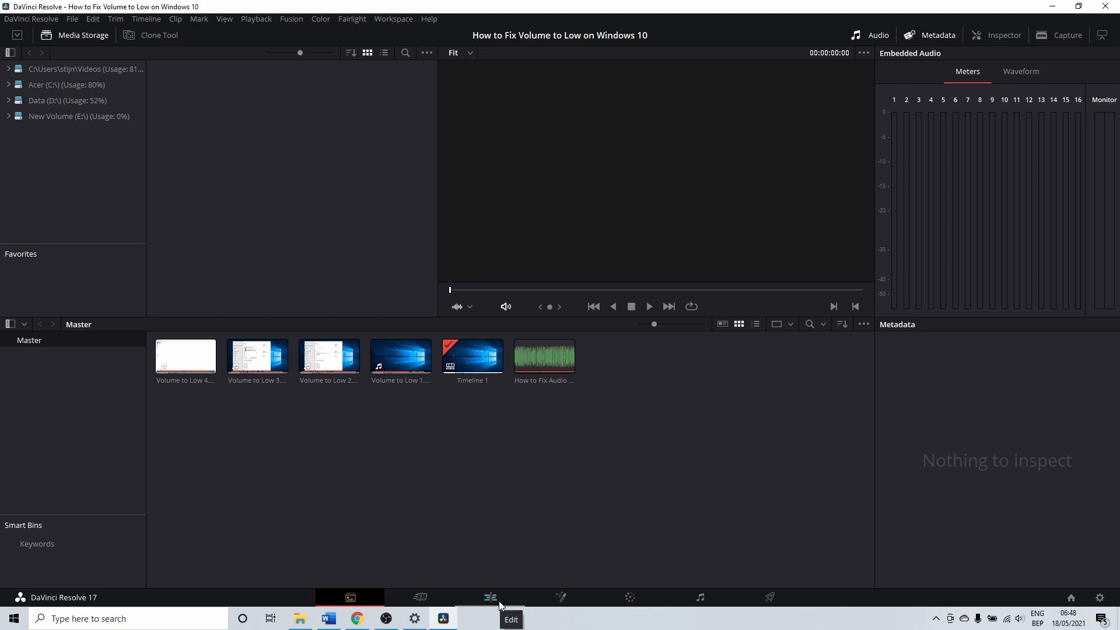
left_click(490, 597)
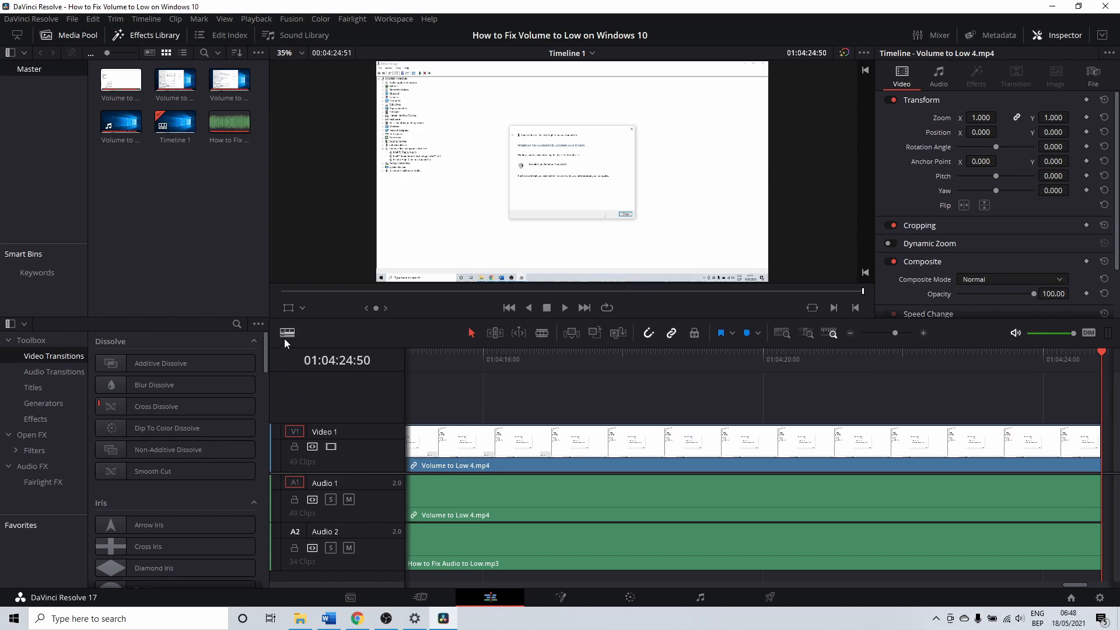
mouse_move(286, 333)
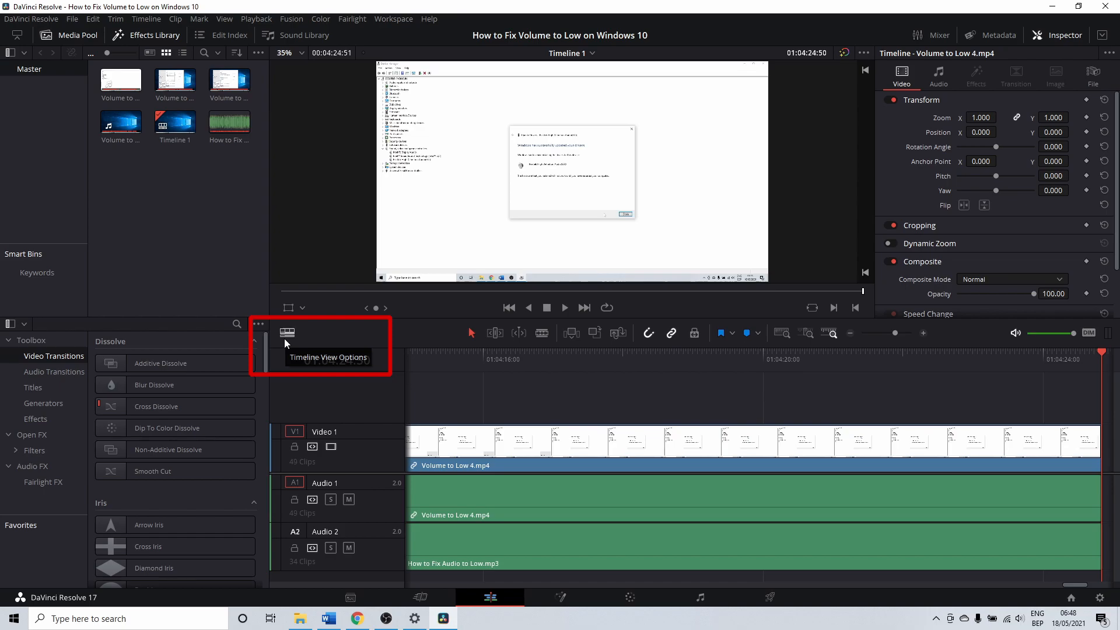
Turn on Audio Waveforms in the Timeline View Options.
left_click(287, 333)
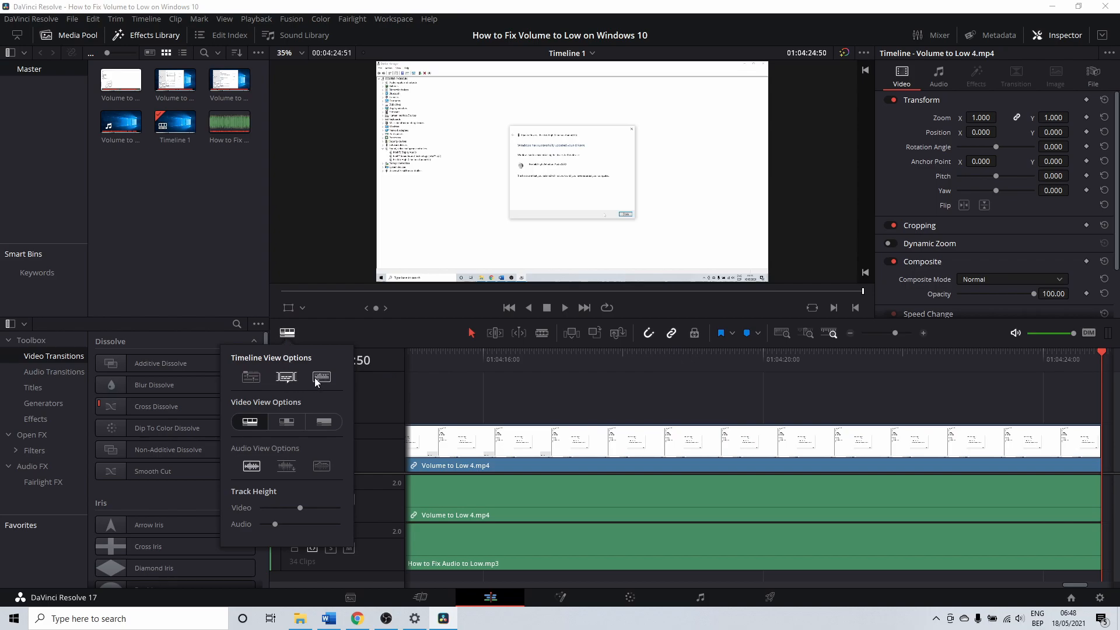
mouse_move(321, 377)
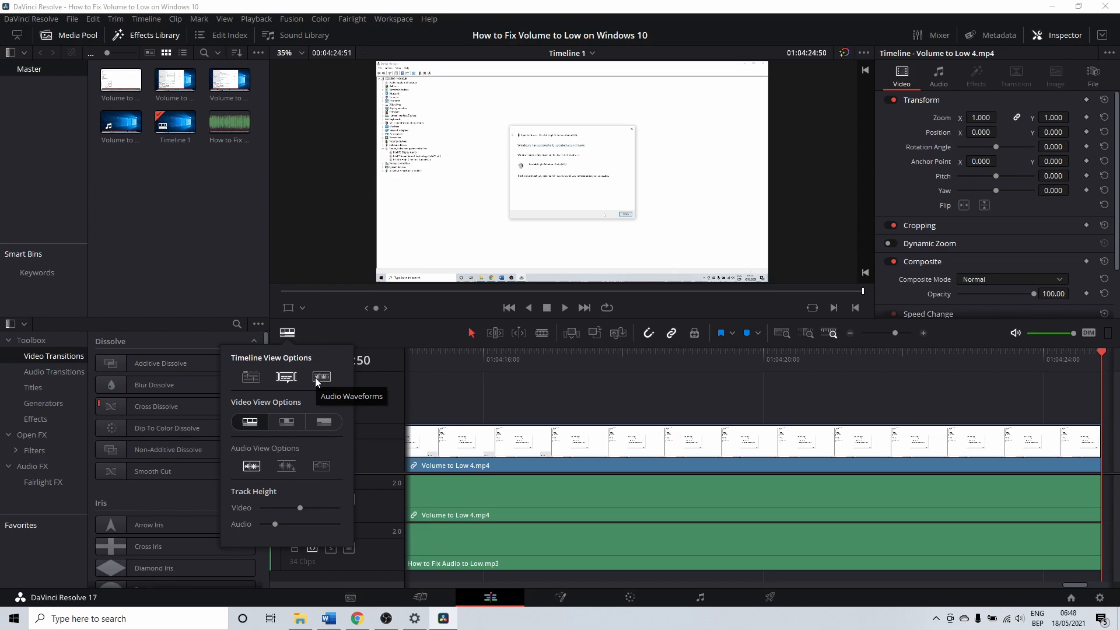
left_click(321, 376)
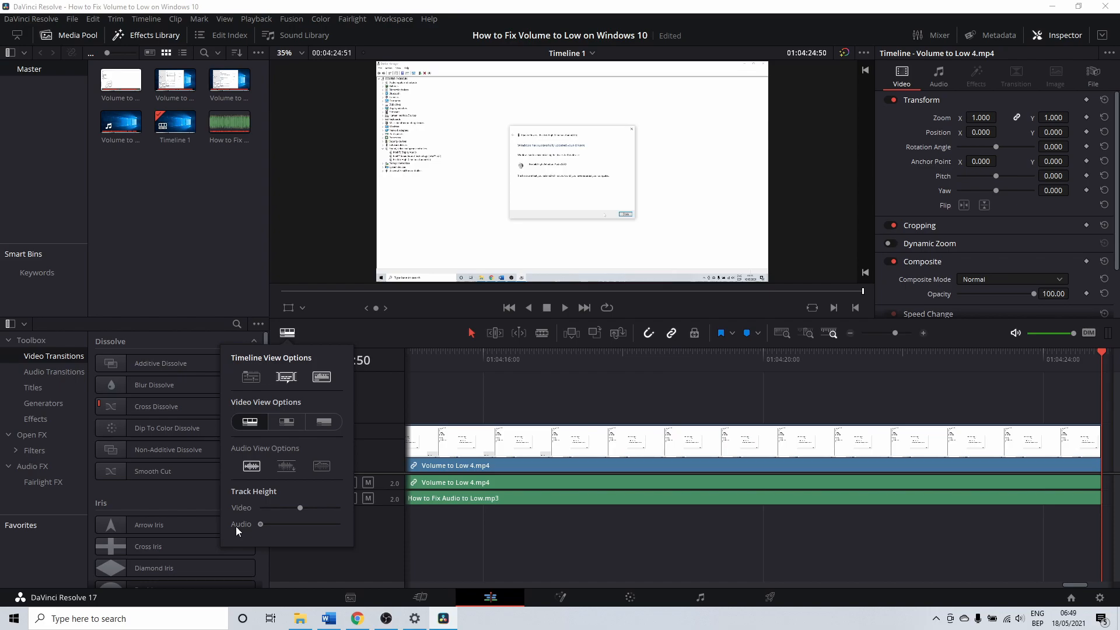
Raise the Audio Track Height slider until the voiceover waveform shows on Audio 2.
left_click_drag(260, 523, 281, 523)
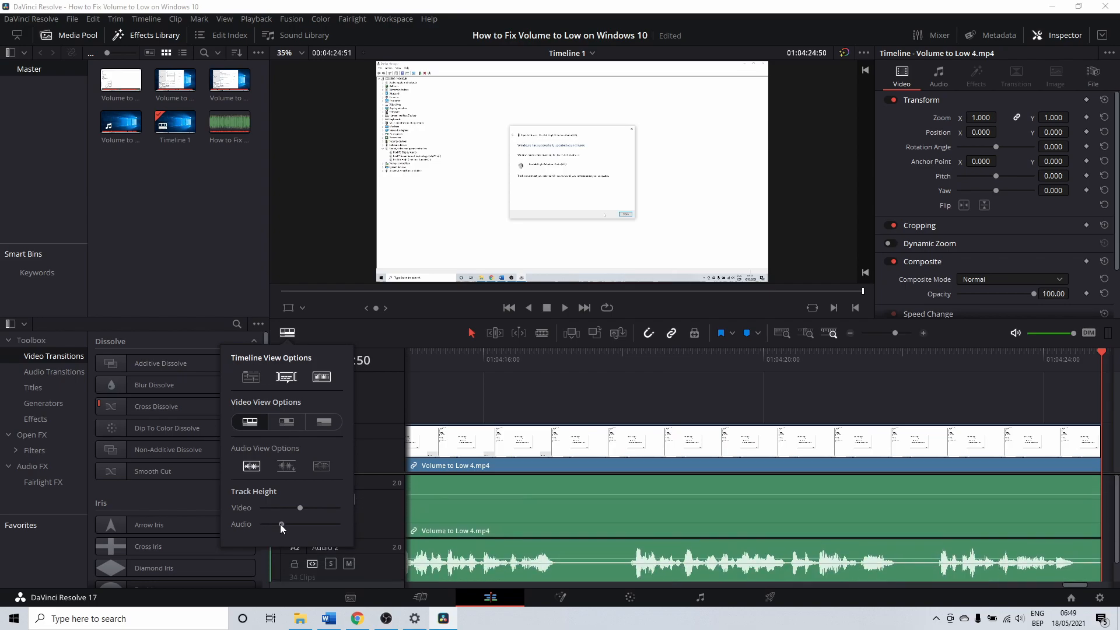
left_click_drag(281, 524, 271, 524)
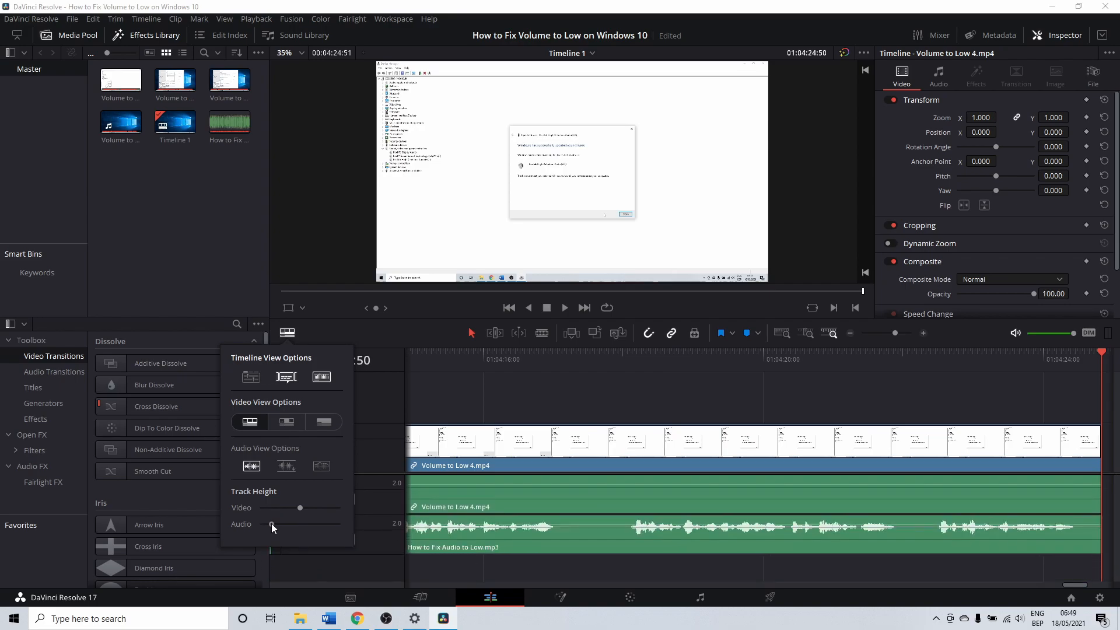
left_click_drag(300, 524, 273, 525)
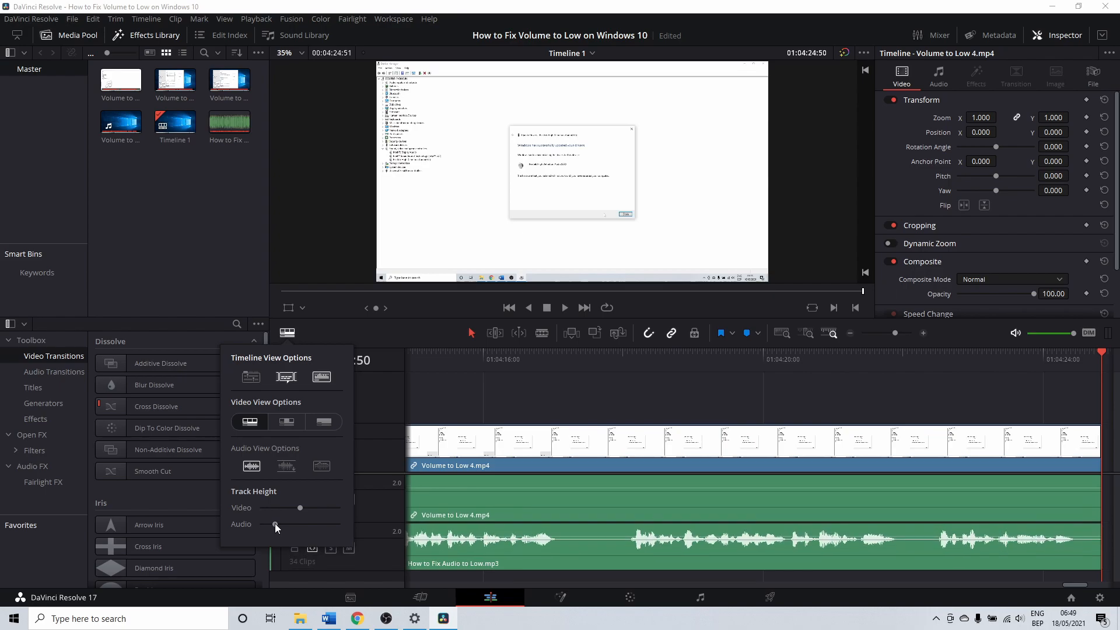